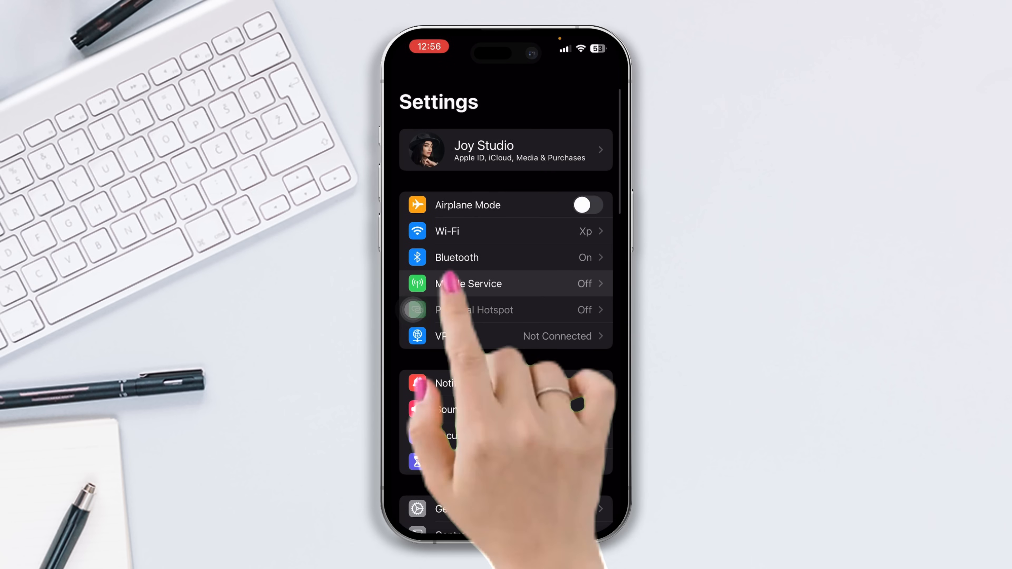
Switch on Instagram's mobile data toggle under Mobile Service's Apps by Usage list
left_click(468, 284)
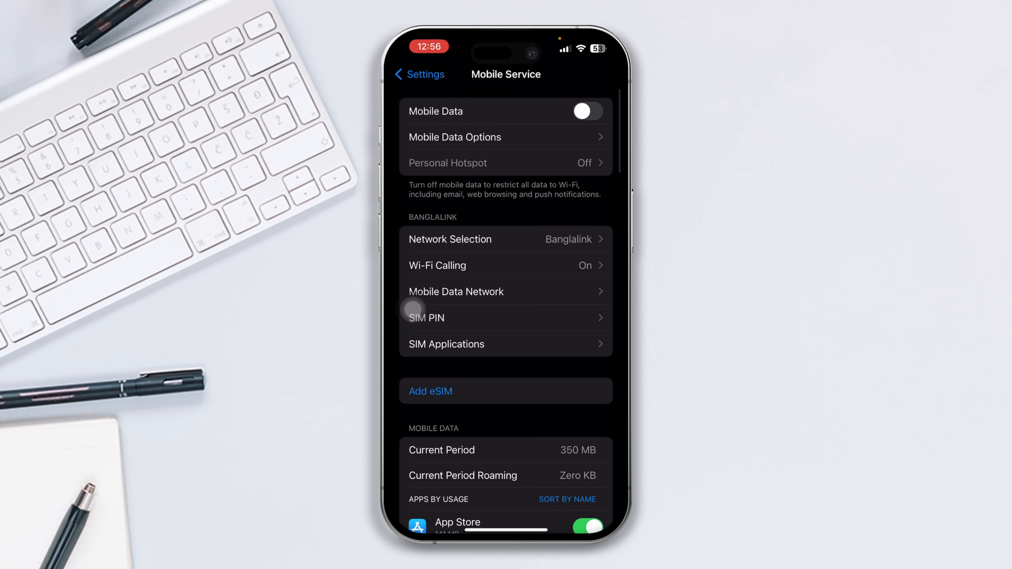
scroll("down", 3)
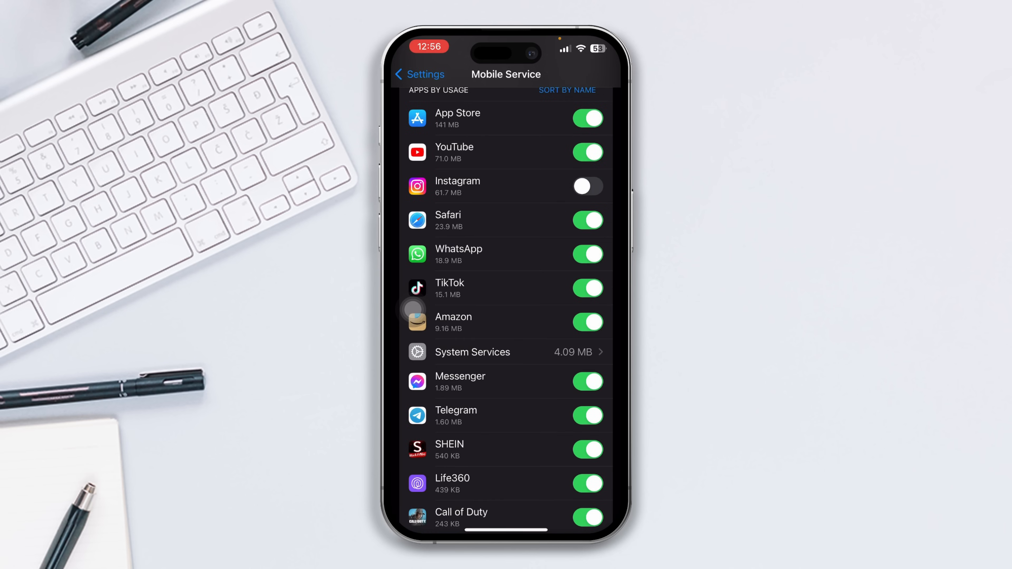
left_click(586, 186)
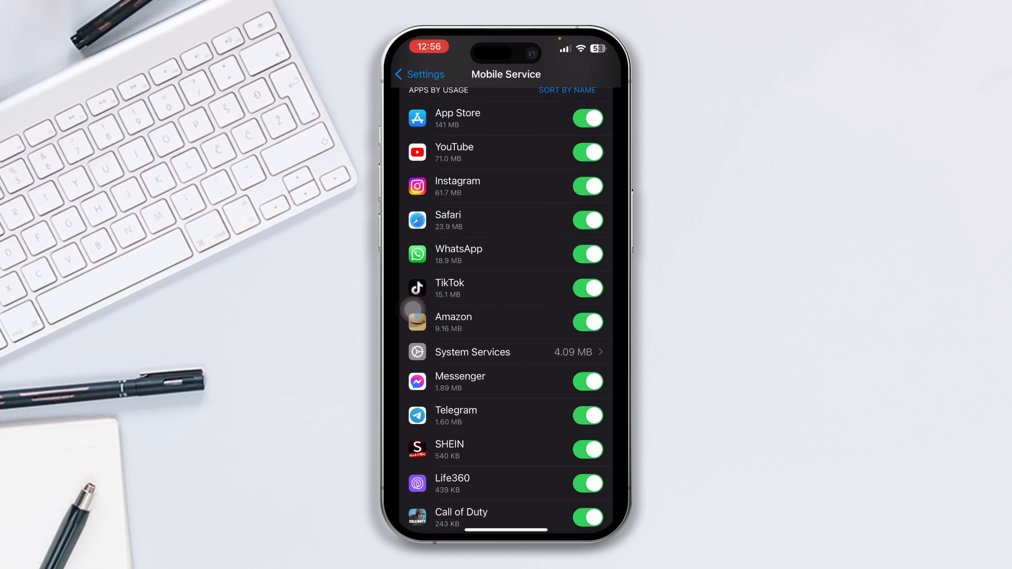
scroll("down", 3)
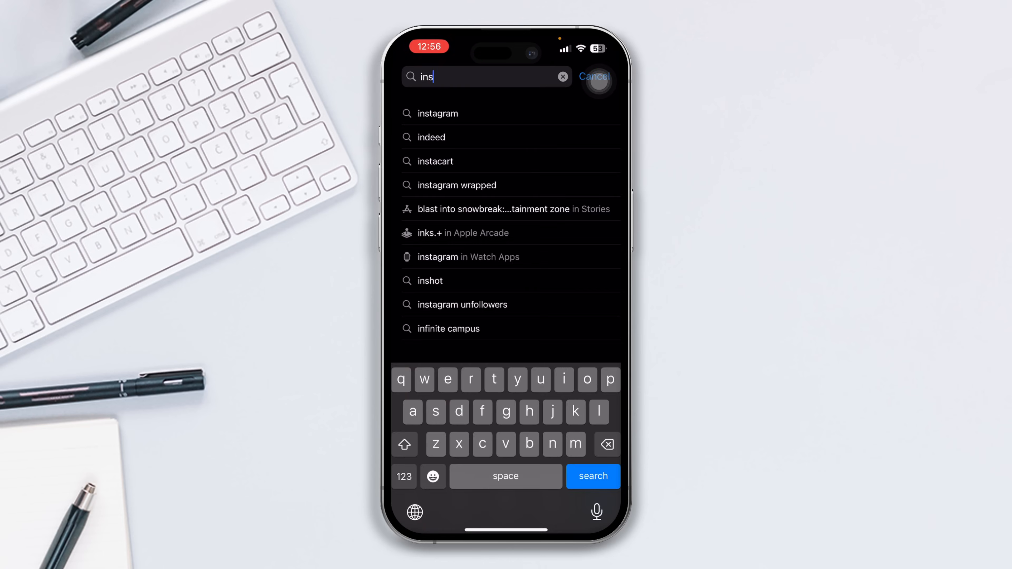
Search 'ins' in the App Store and pick the Instagram suggestion
left_click(438, 114)
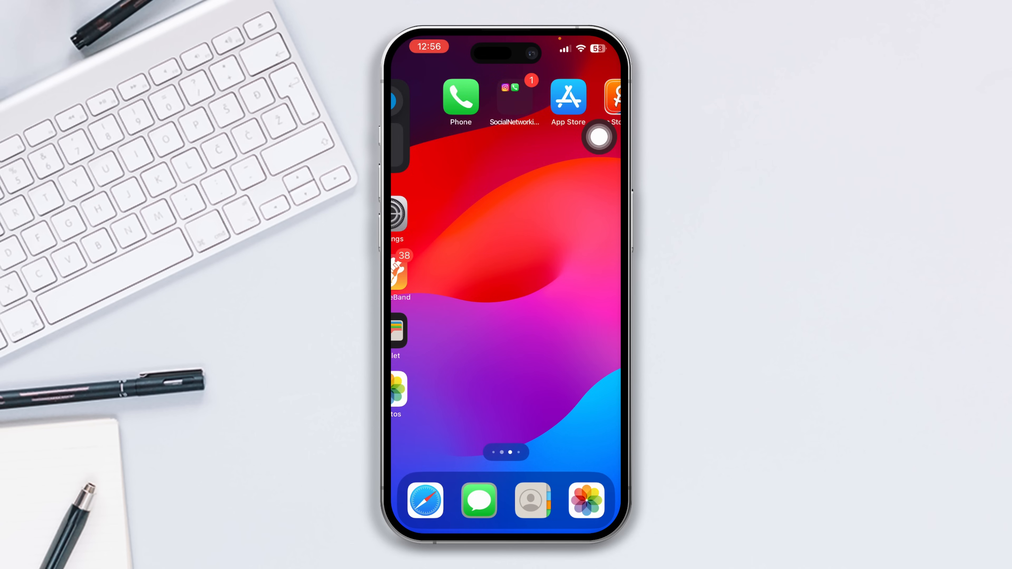
Offload Instagram from General > iPhone Storage, freeing its app storage while keeping data
scroll("left", 3)
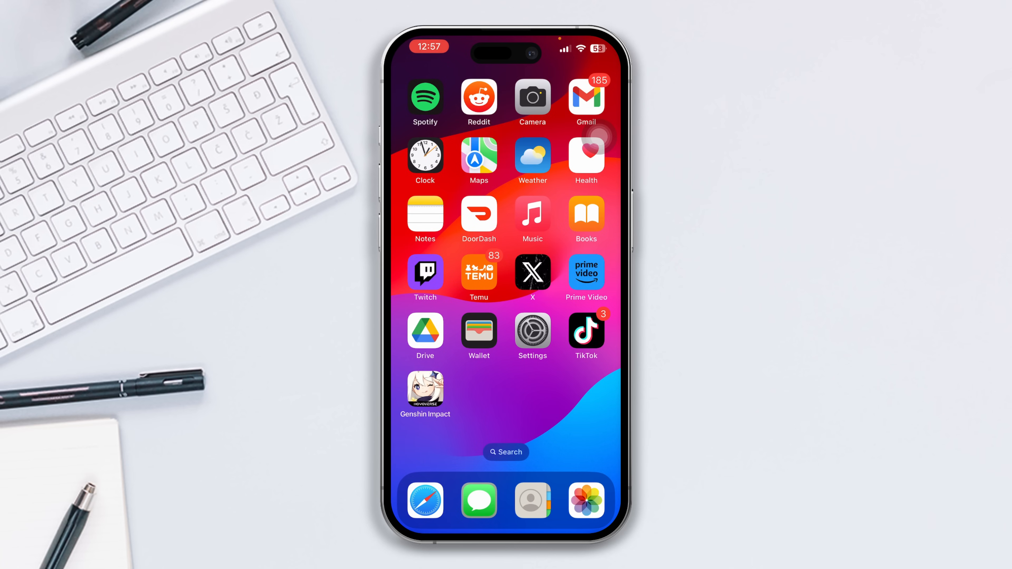
left_click(533, 336)
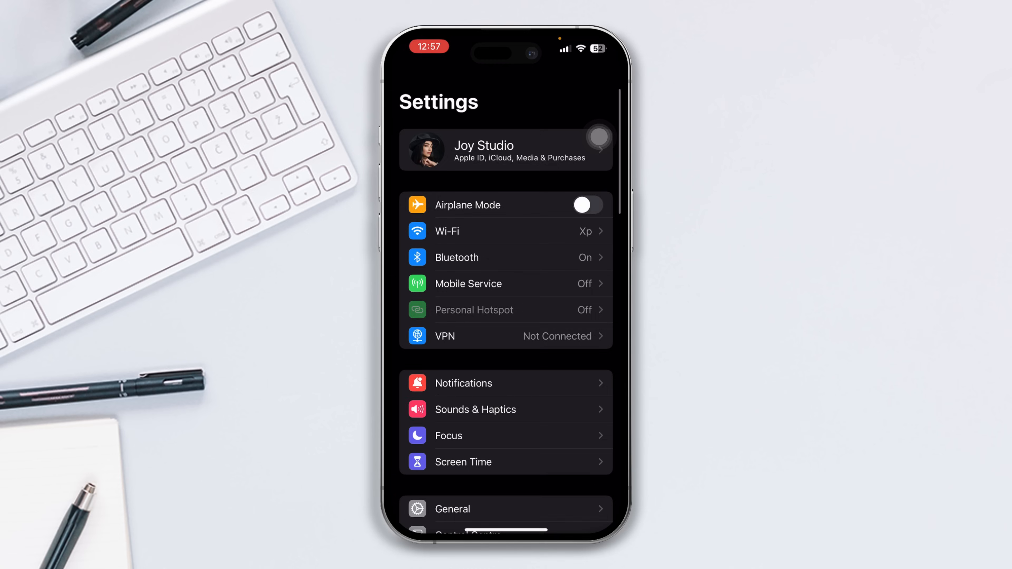
left_click(452, 509)
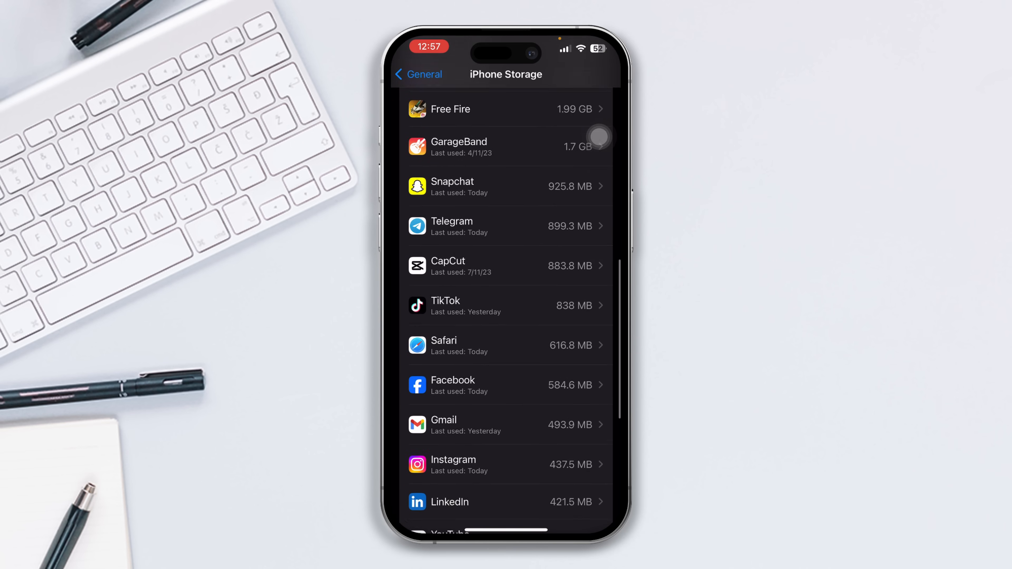
left_click(506, 465)
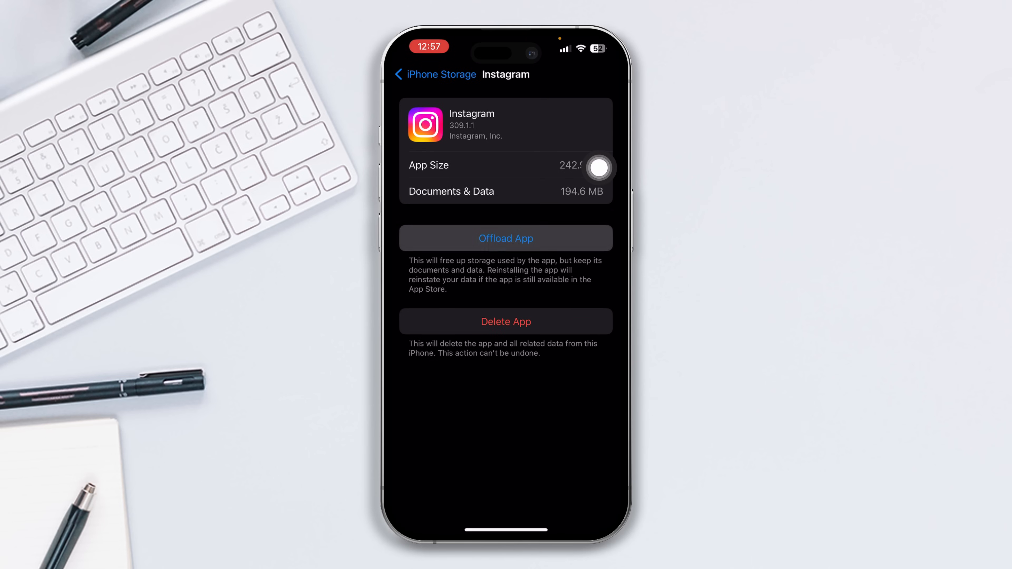
left_click(506, 239)
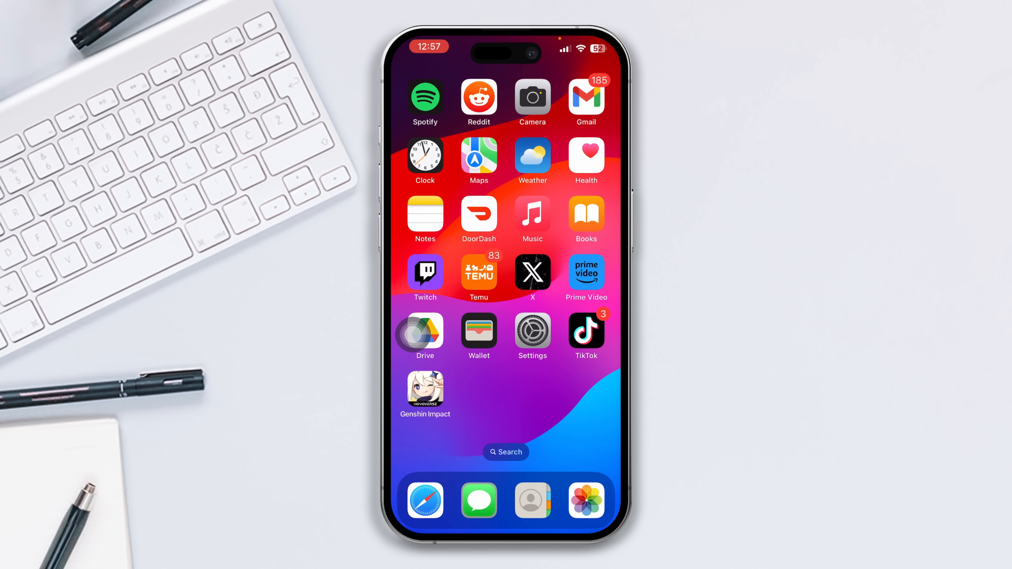
Choose Reset Network Settings under General > Transfer or Reset iPhone
left_click(532, 331)
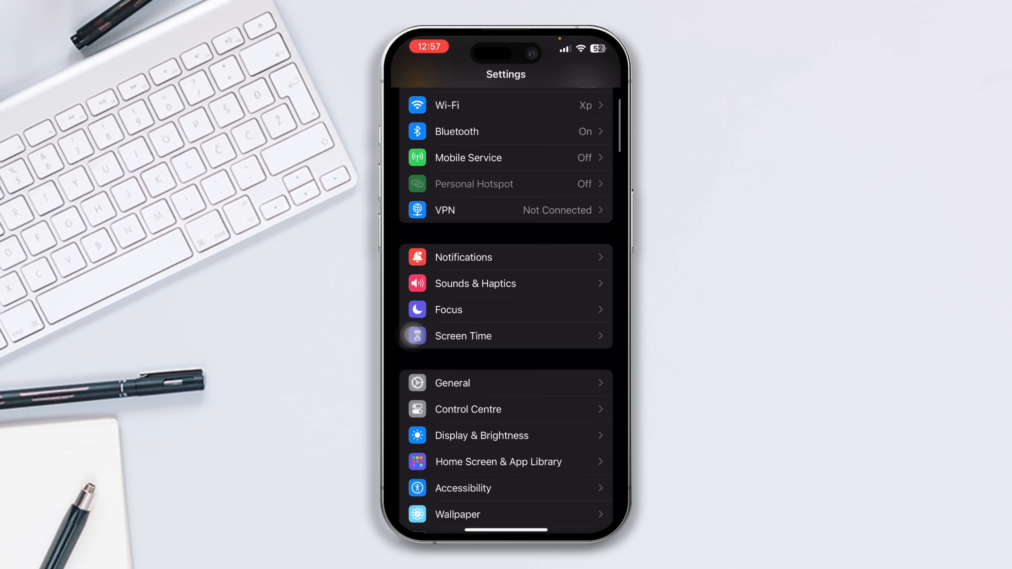
left_click(453, 383)
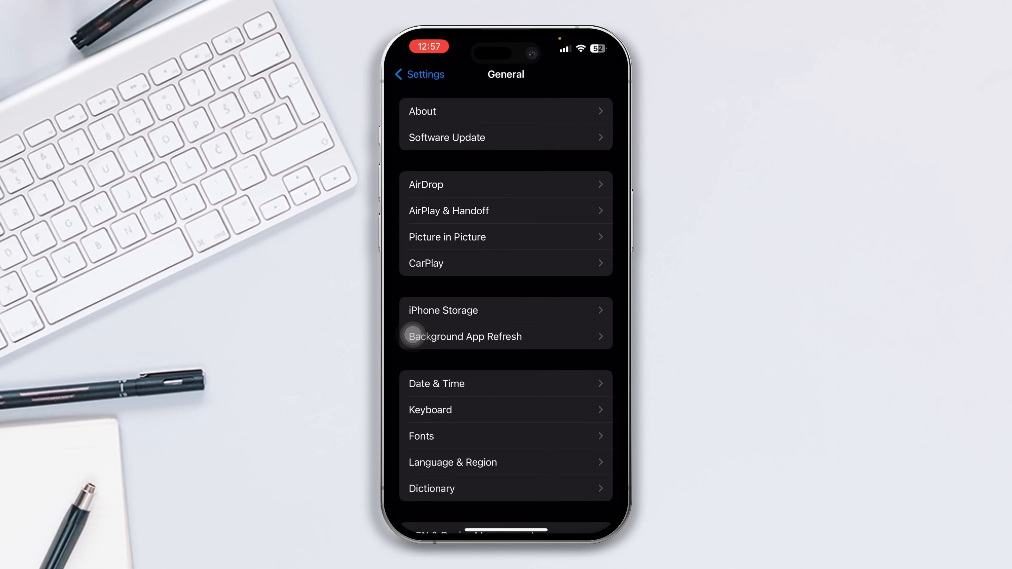
scroll("down", 3)
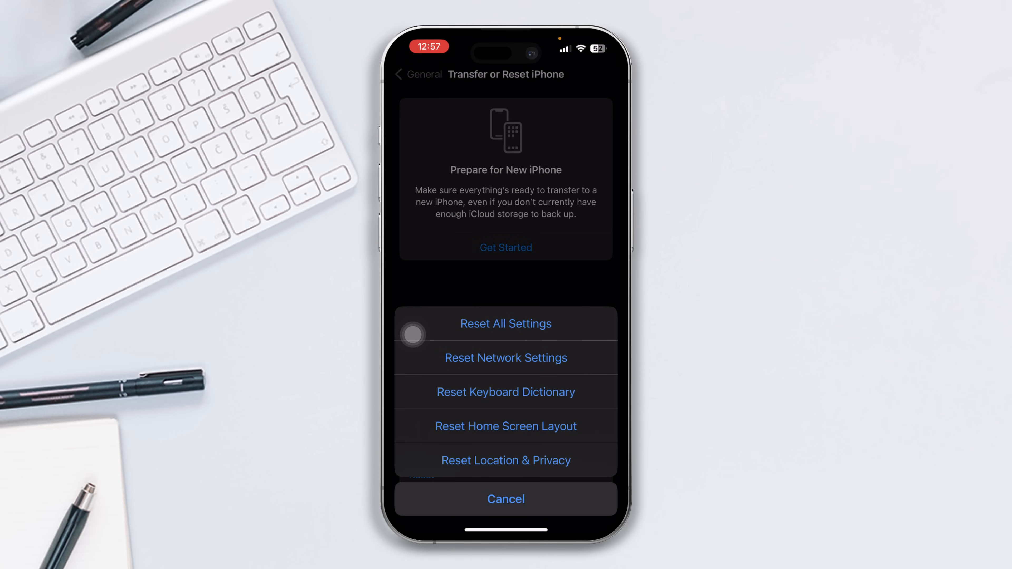
left_click(506, 323)
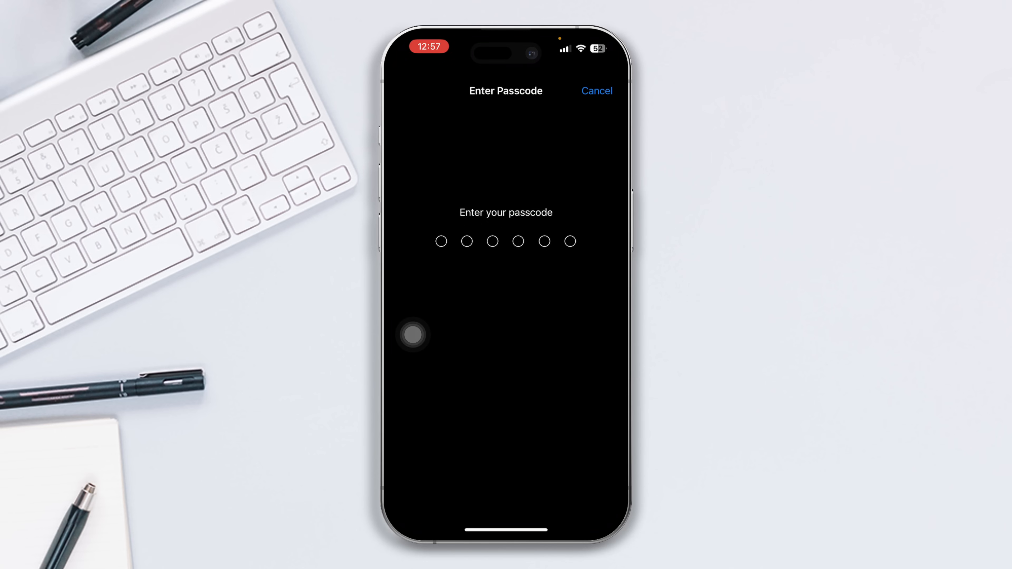